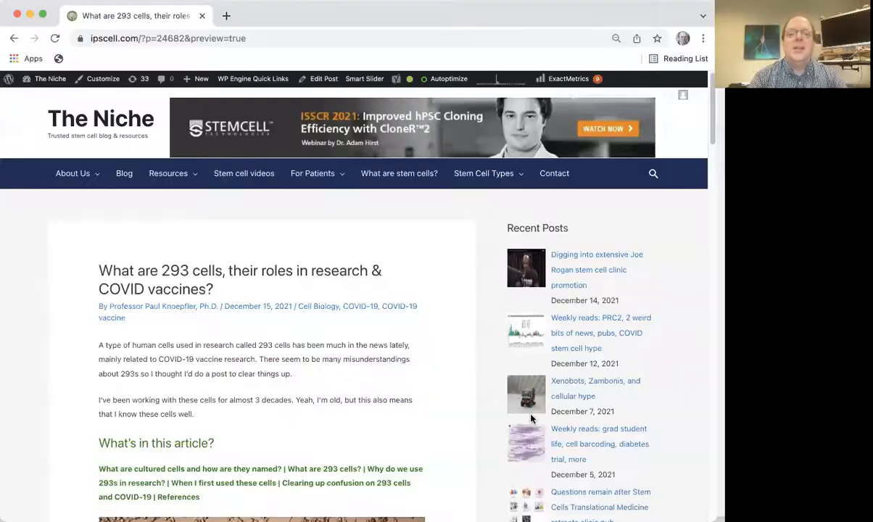
mouse_move(568, 18)
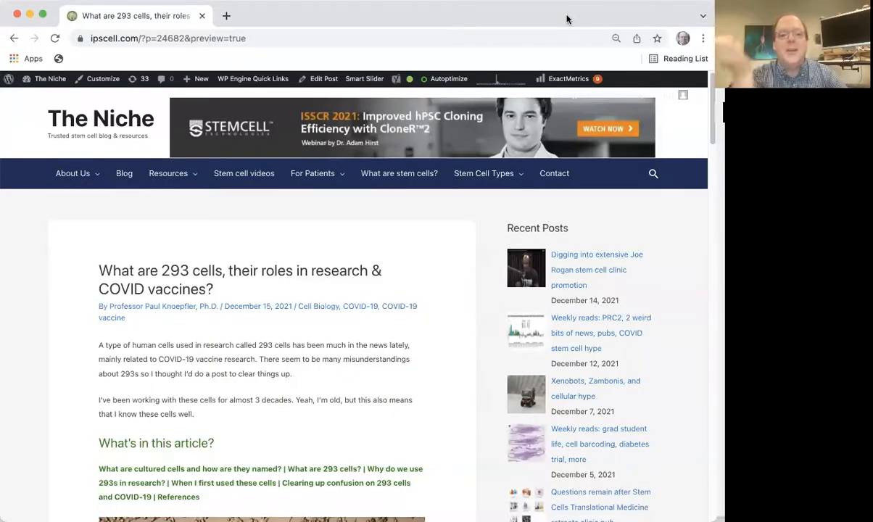
mouse_move(338, 56)
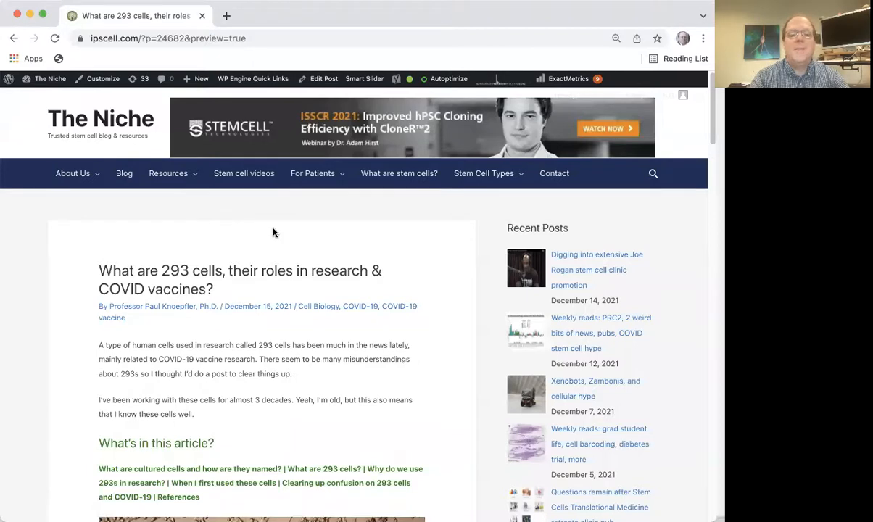
scroll("down", 3)
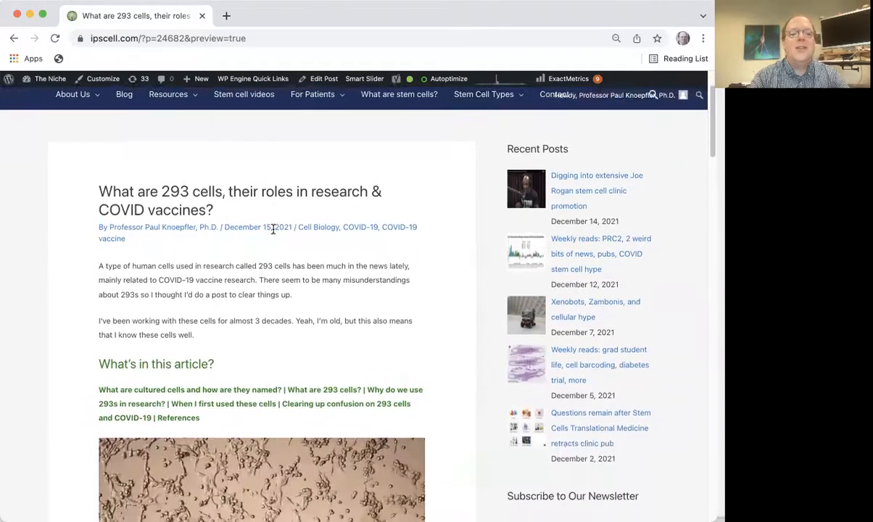
scroll("down", 3)
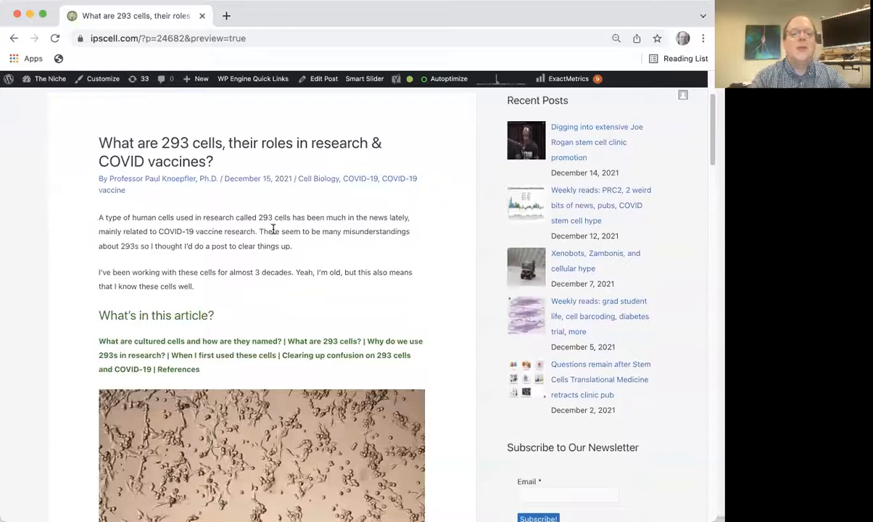
scroll("down", 3)
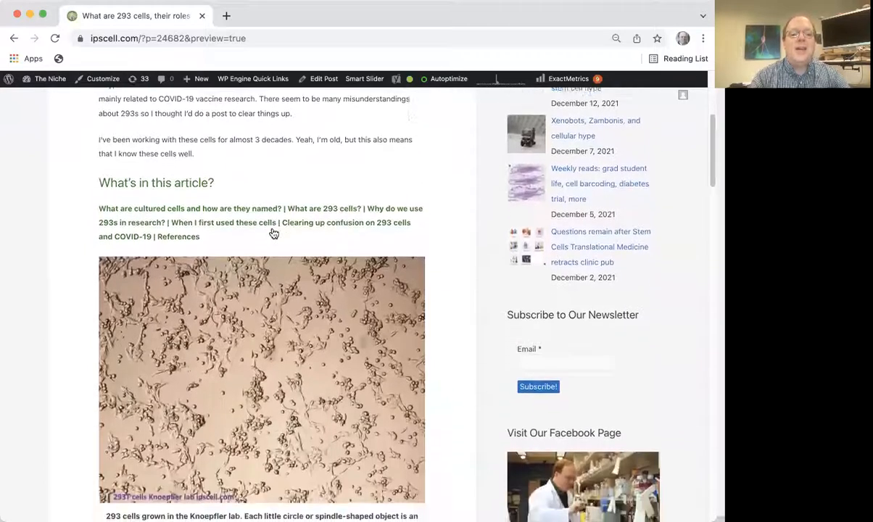
scroll("down", 3)
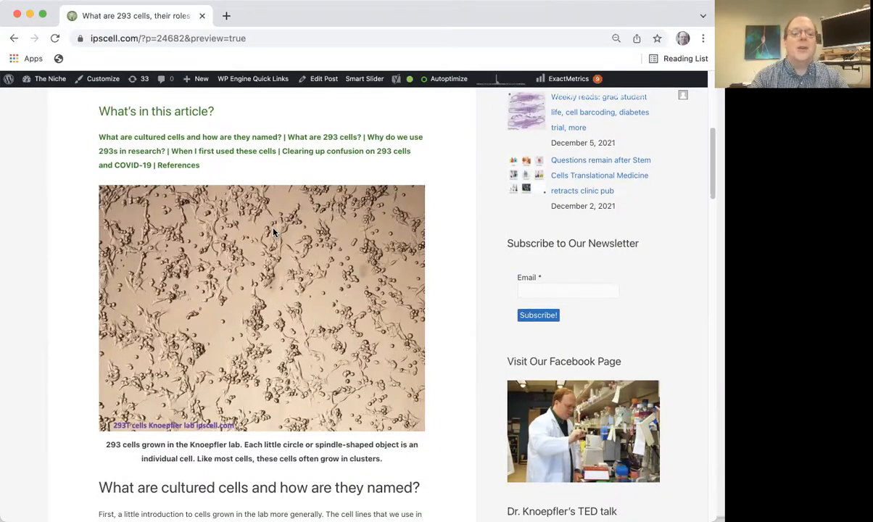
scroll("down", 3)
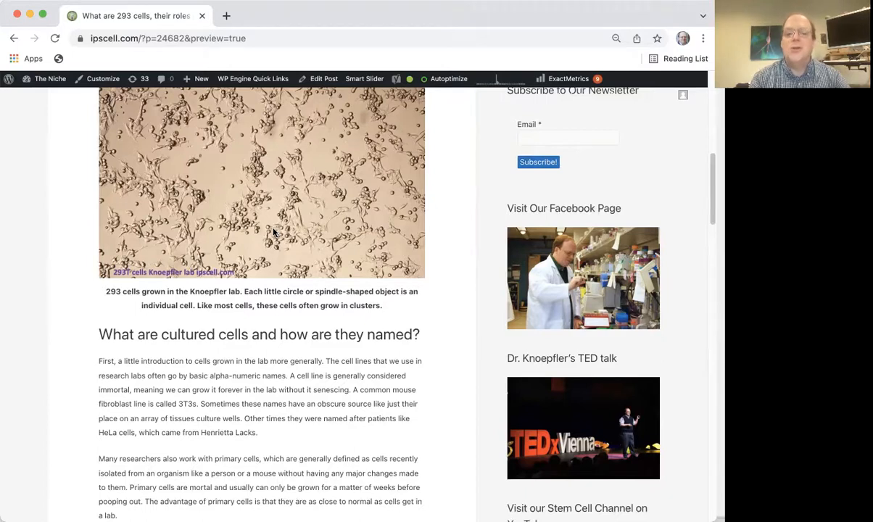
scroll("down", 3)
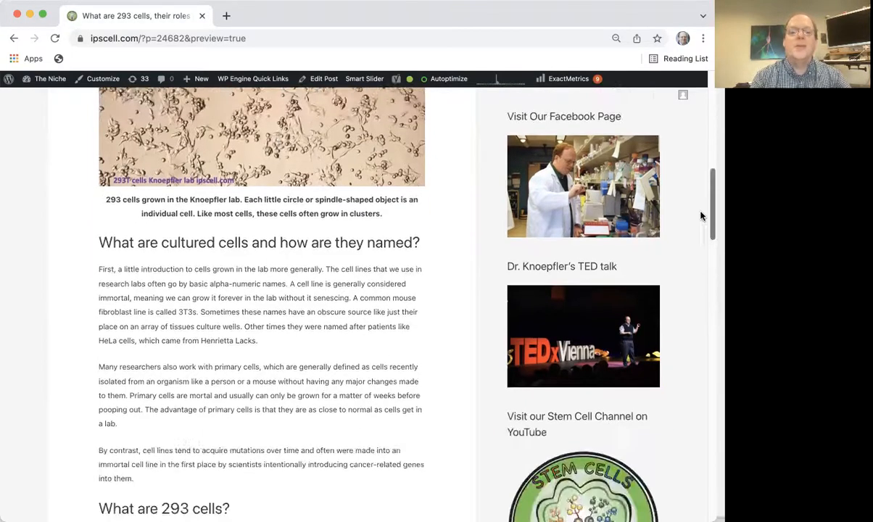
scroll("down", 3)
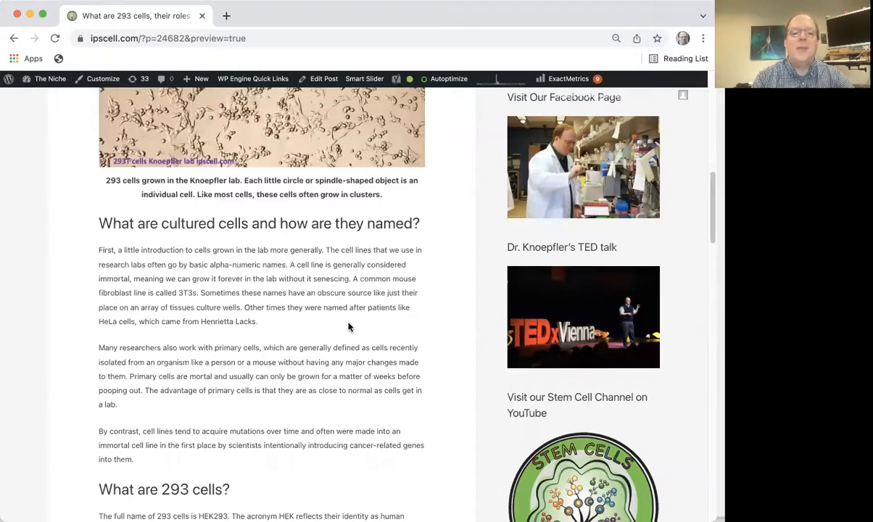
scroll("down", 3)
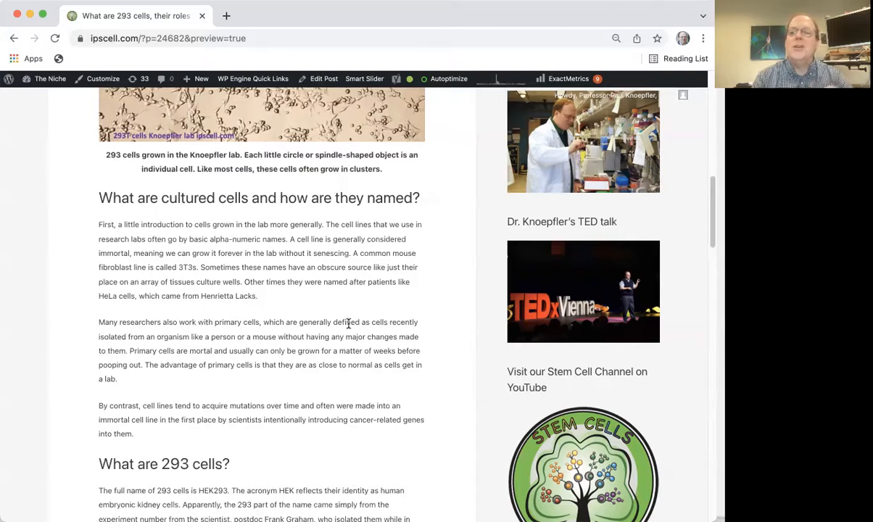
scroll("down", 3)
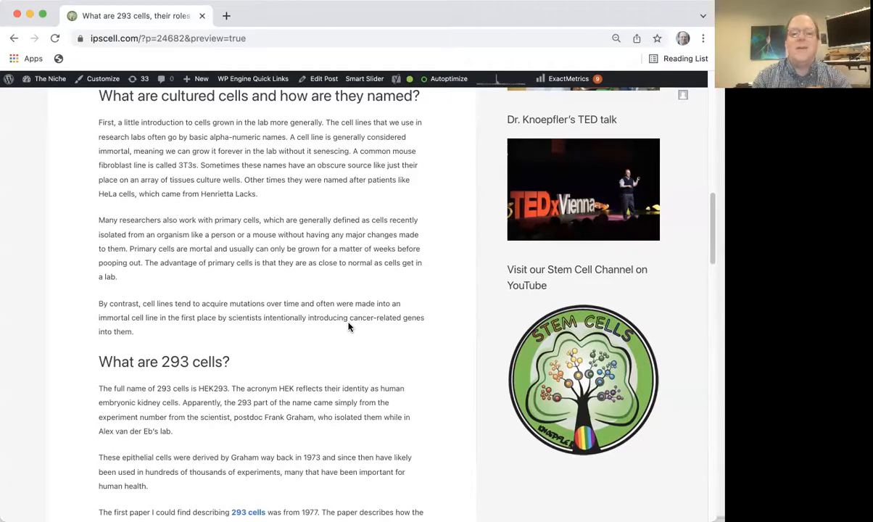
scroll("down", 3)
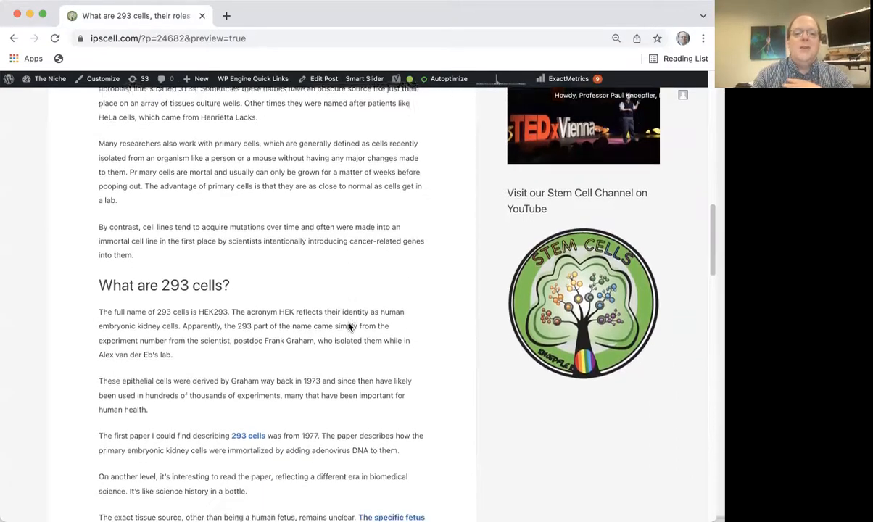
scroll("down", 3)
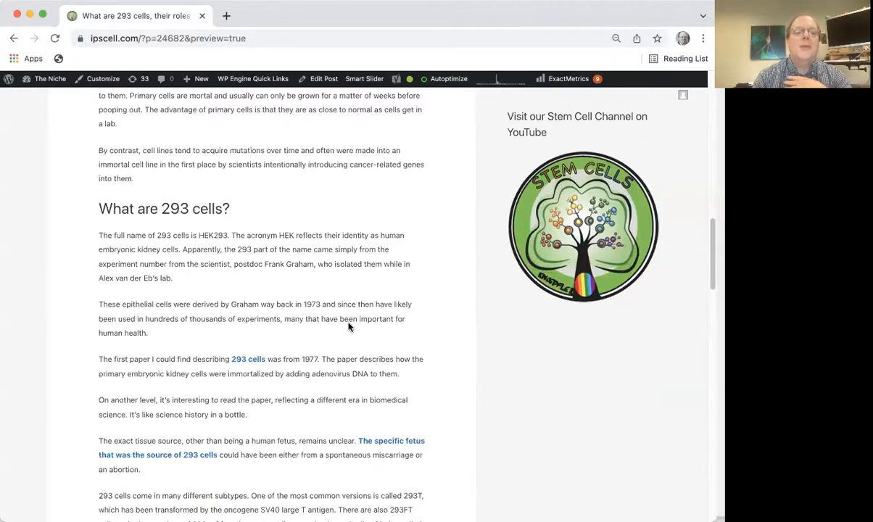
mouse_move(389, 301)
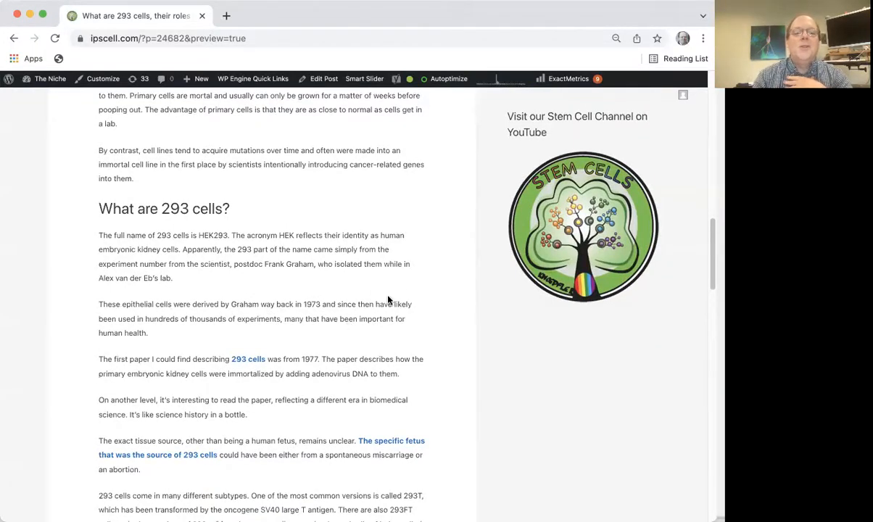
mouse_move(207, 245)
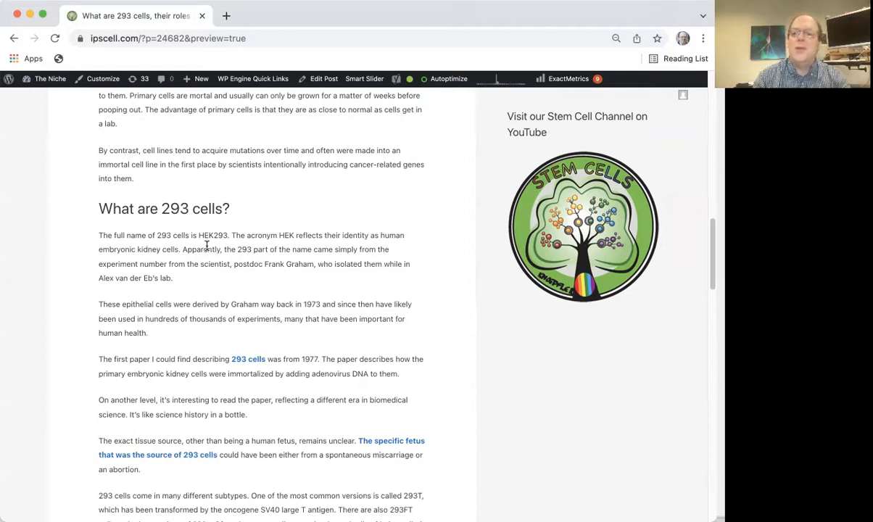
scroll("down", 3)
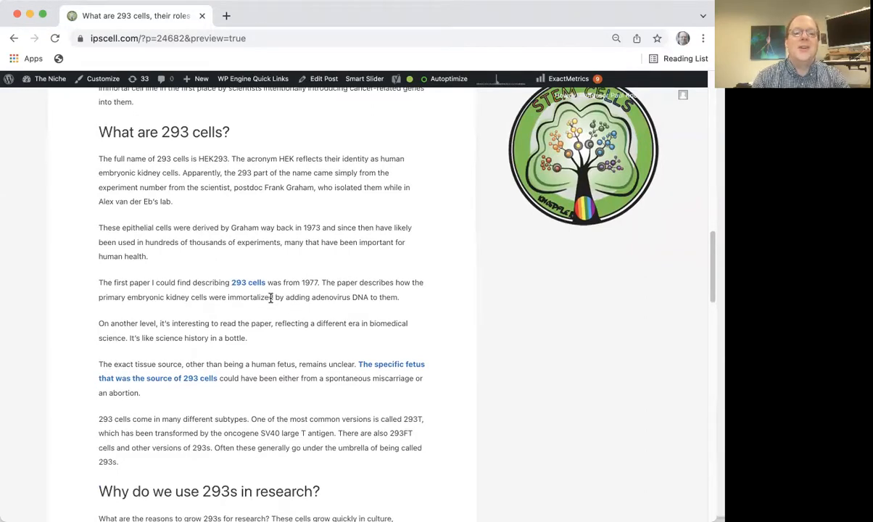
scroll("down", 3)
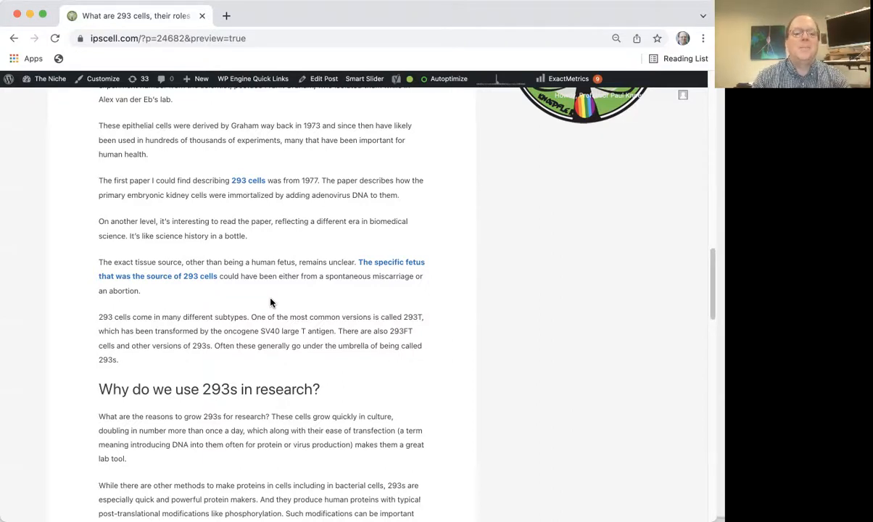
scroll("down", 3)
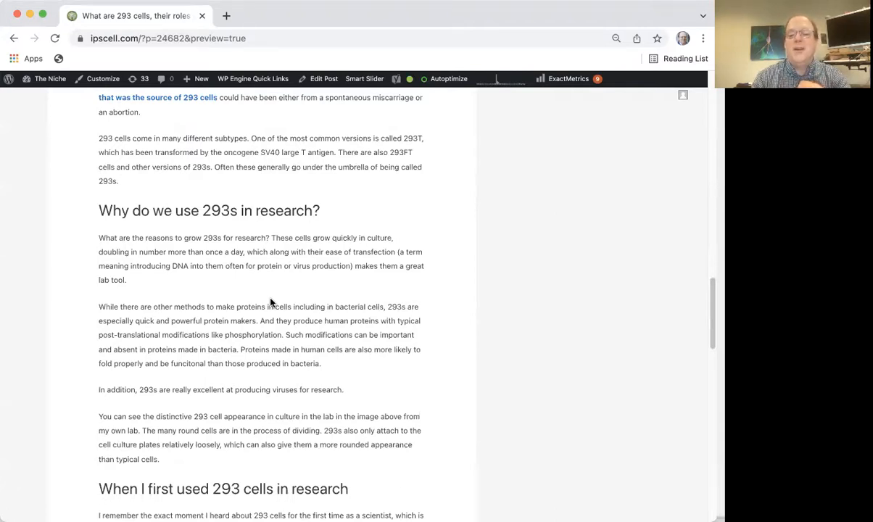
scroll("down", 3)
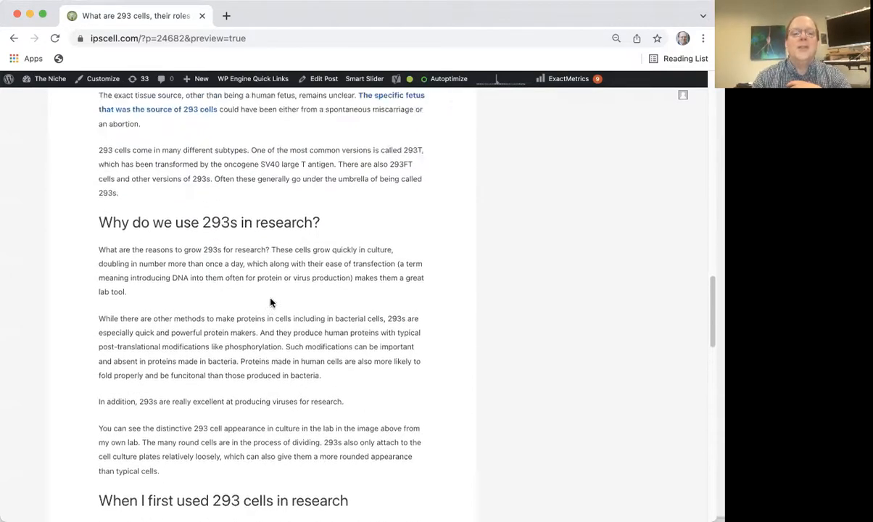
scroll("up", 3)
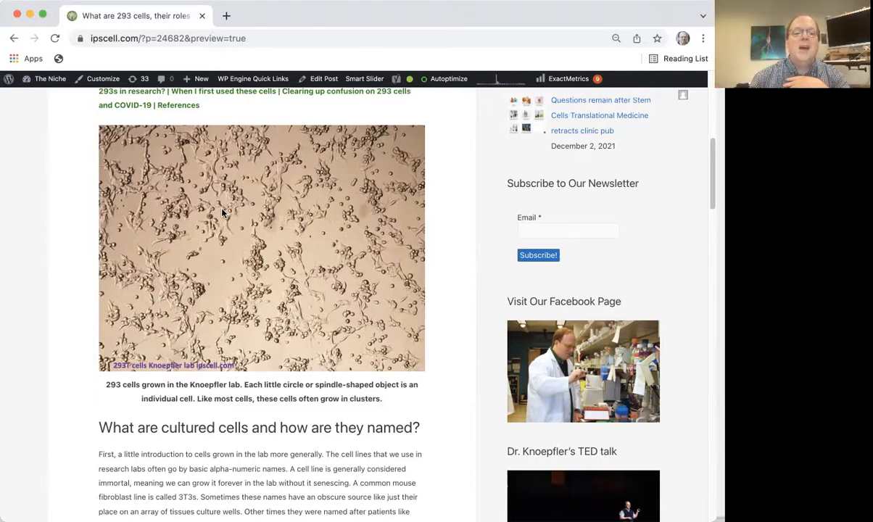
mouse_move(236, 281)
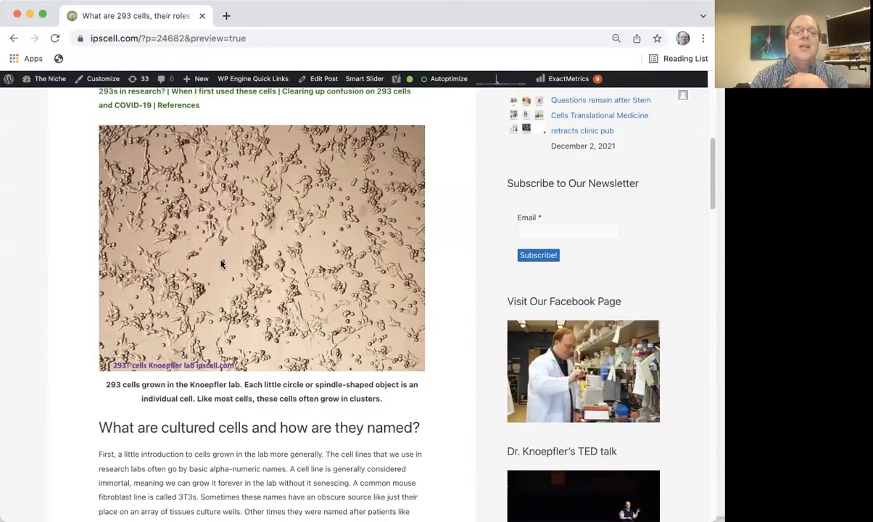
mouse_move(202, 294)
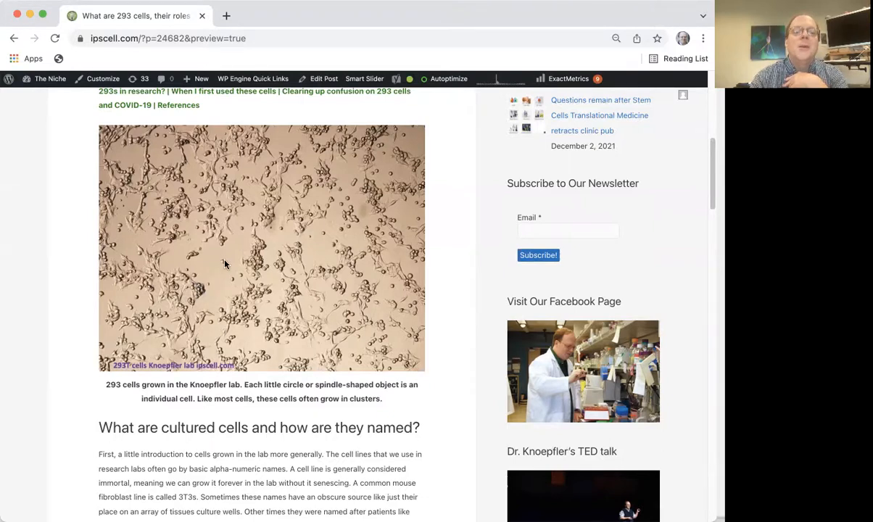
mouse_move(156, 246)
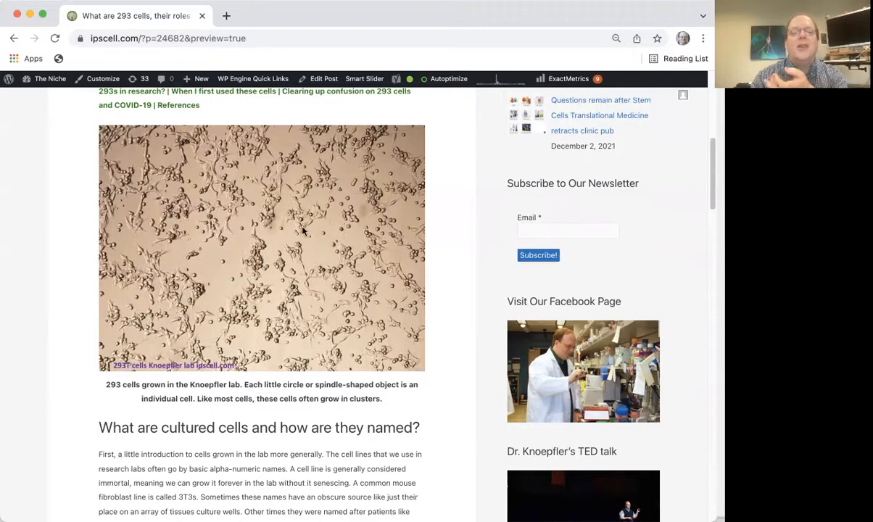
mouse_move(346, 294)
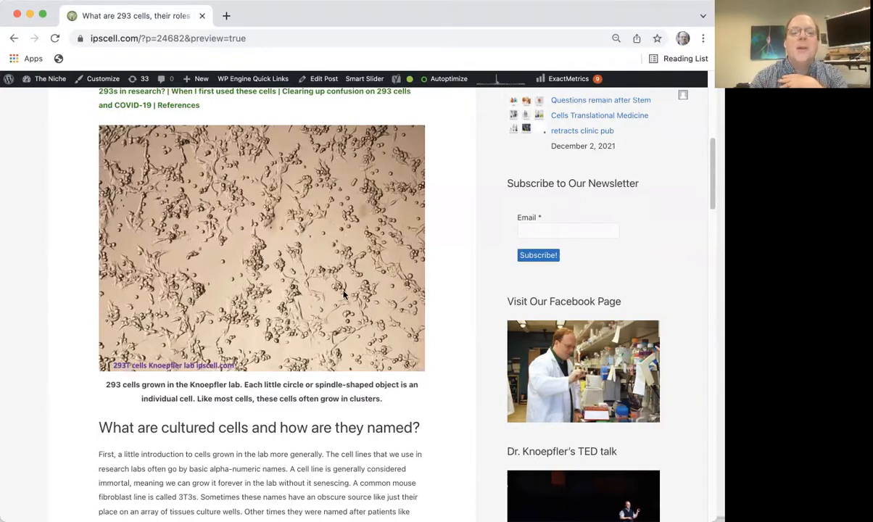
mouse_move(305, 277)
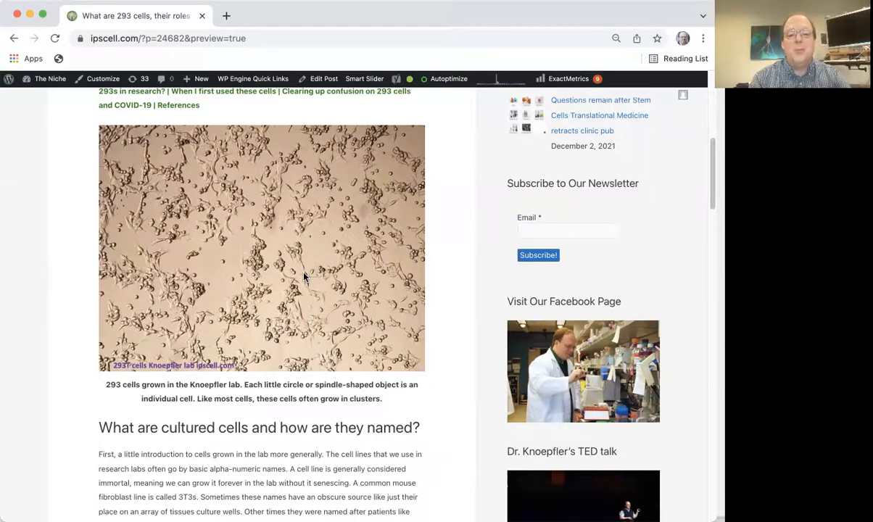
scroll("down", 3)
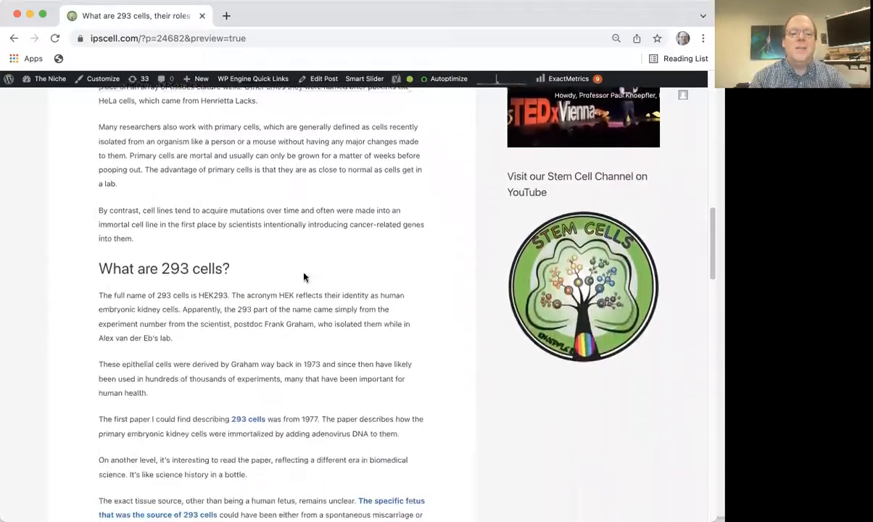
scroll("down", 3)
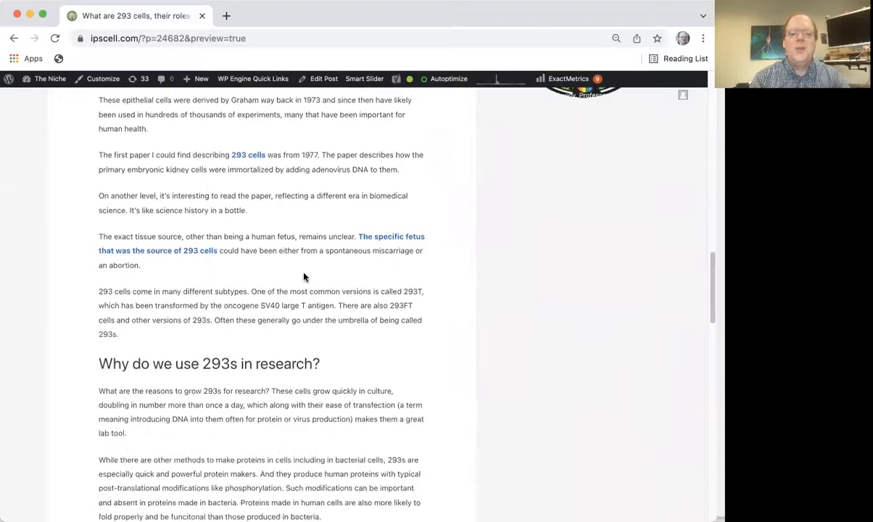
scroll("down", 3)
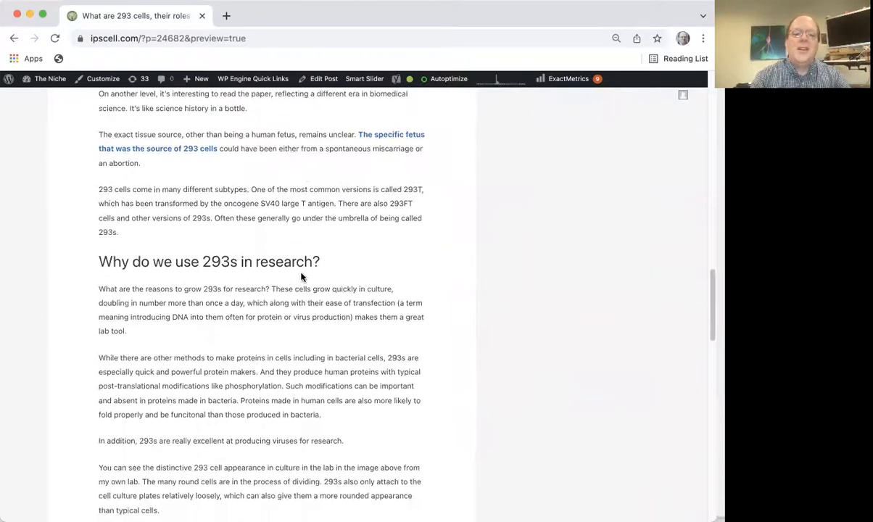
scroll("down", 3)
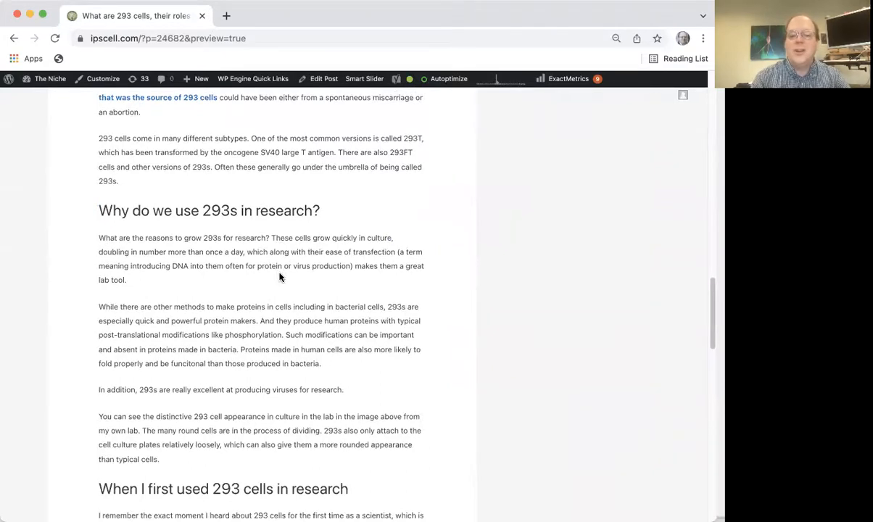
scroll("down", 3)
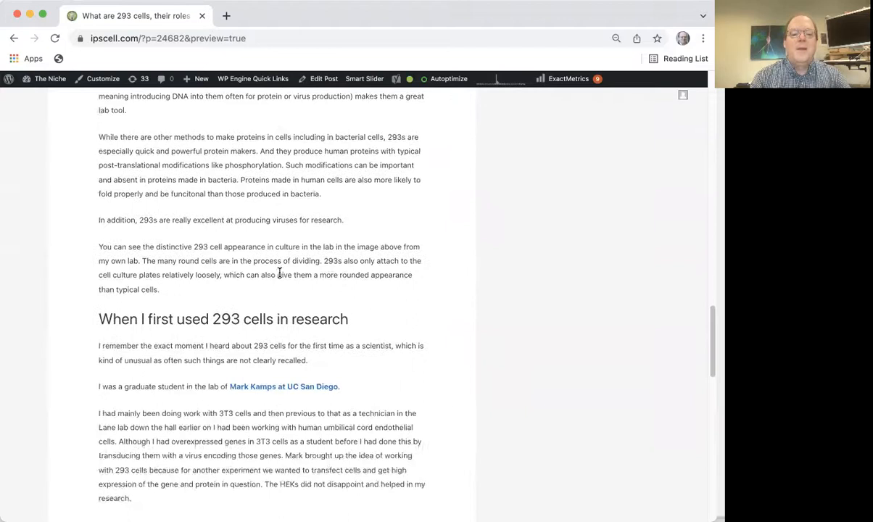
scroll("down", 3)
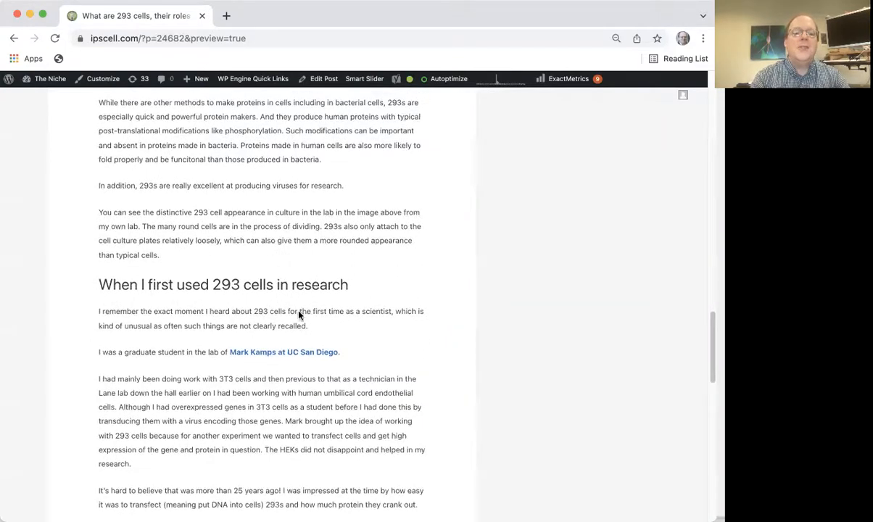
mouse_move(269, 276)
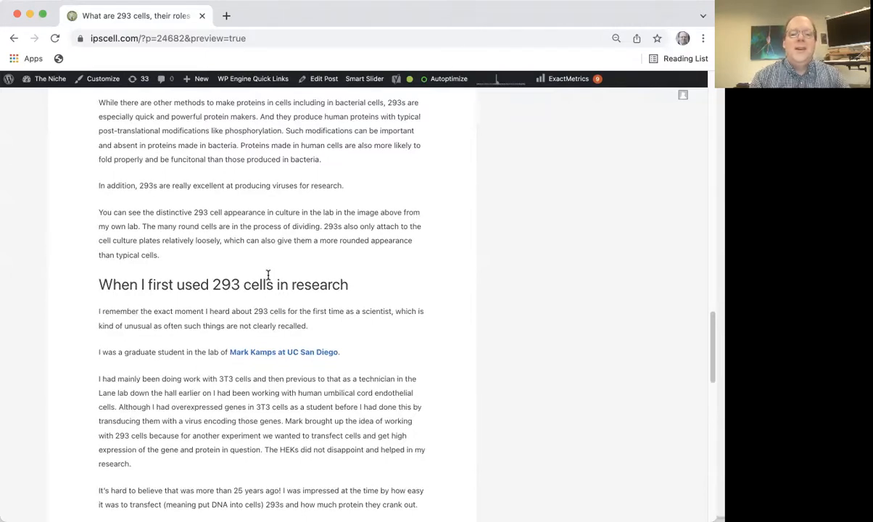
scroll("down", 3)
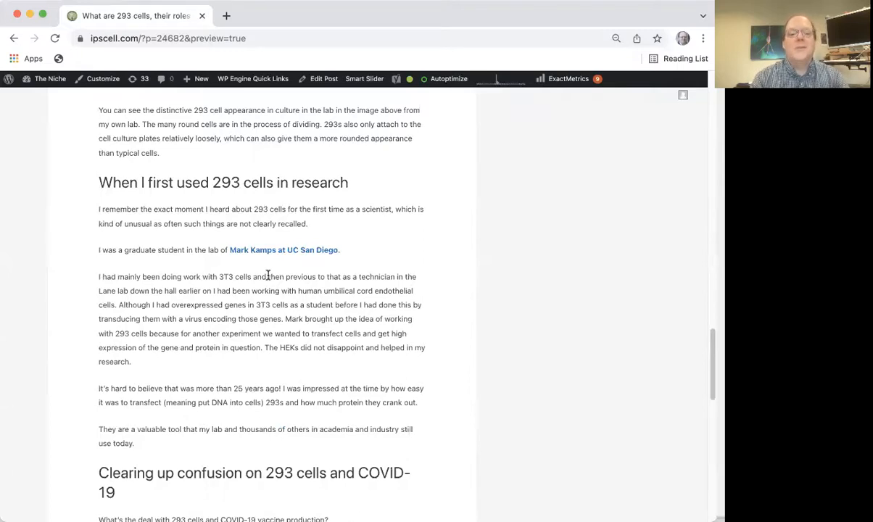
mouse_move(301, 322)
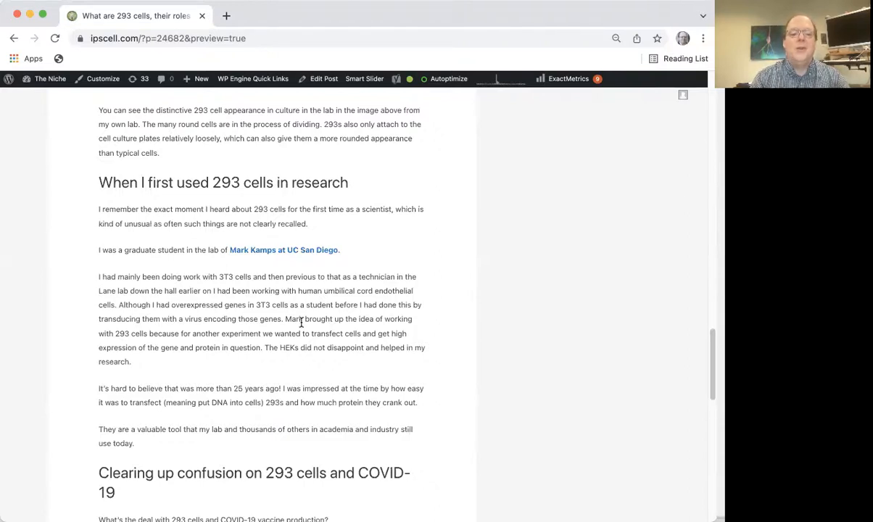
scroll("down", 3)
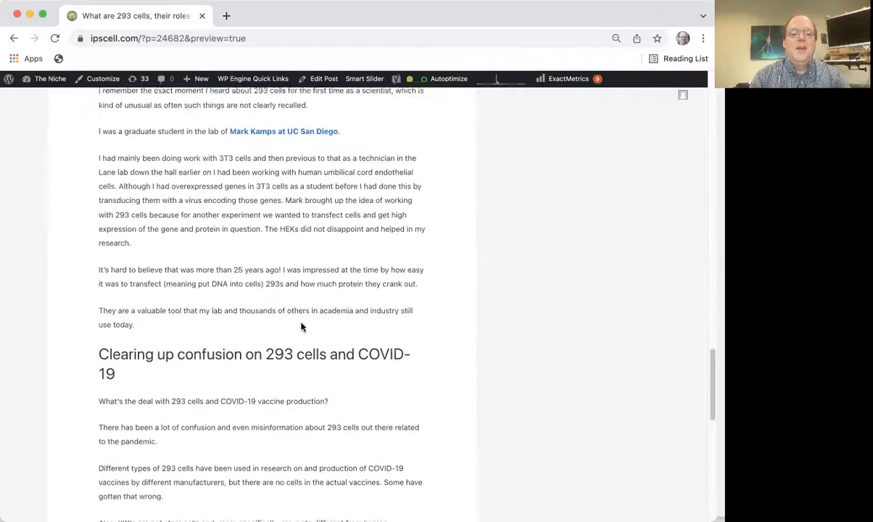
scroll("down", 3)
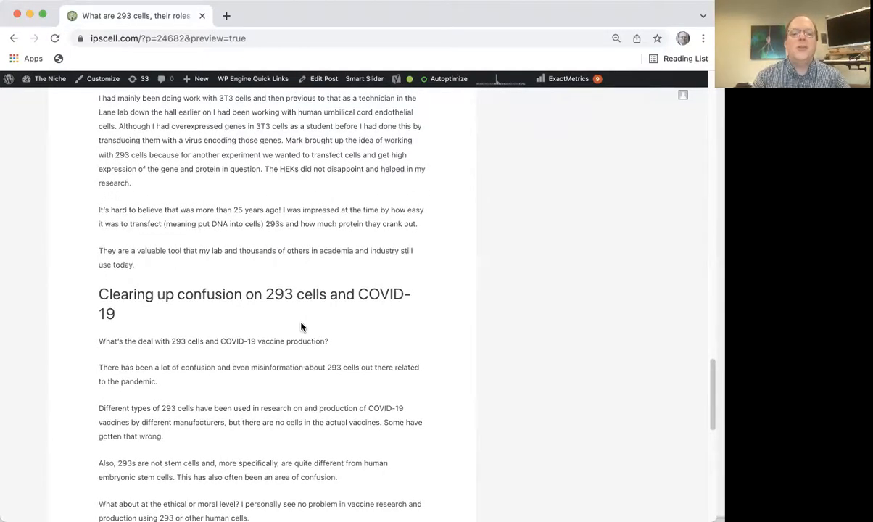
scroll("down", 3)
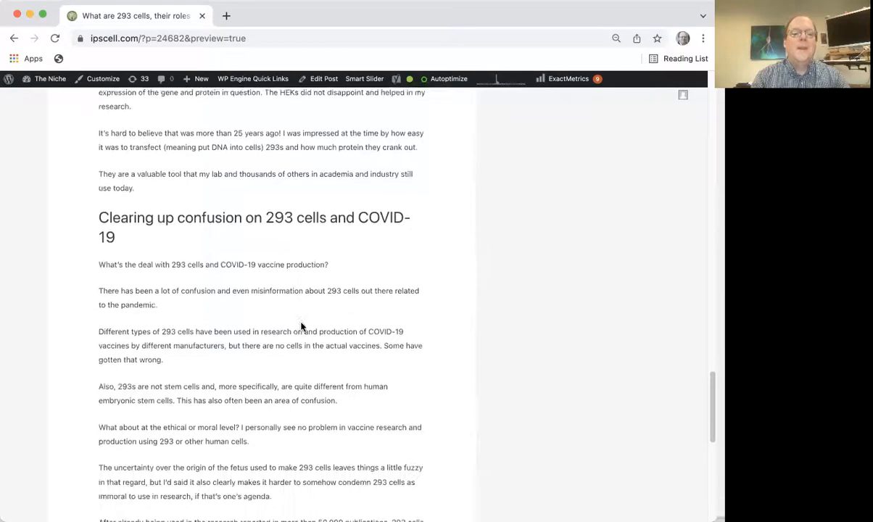
scroll("down", 3)
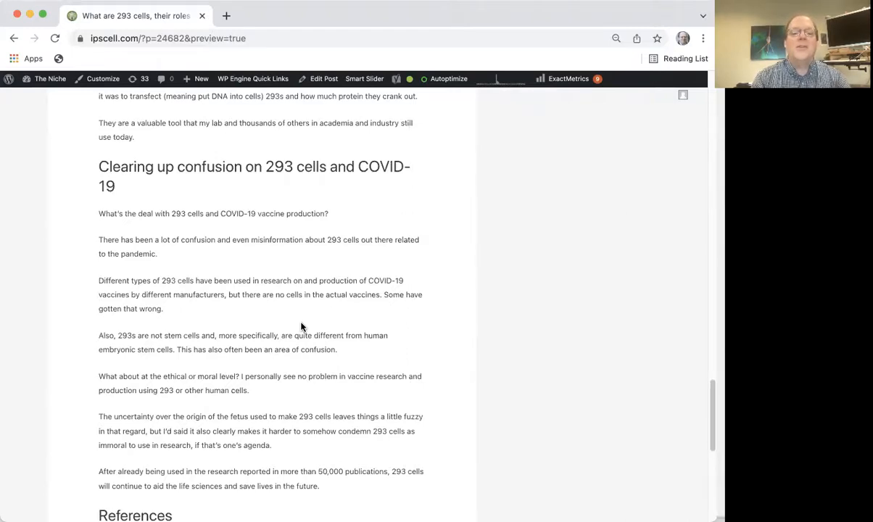
scroll("down", 3)
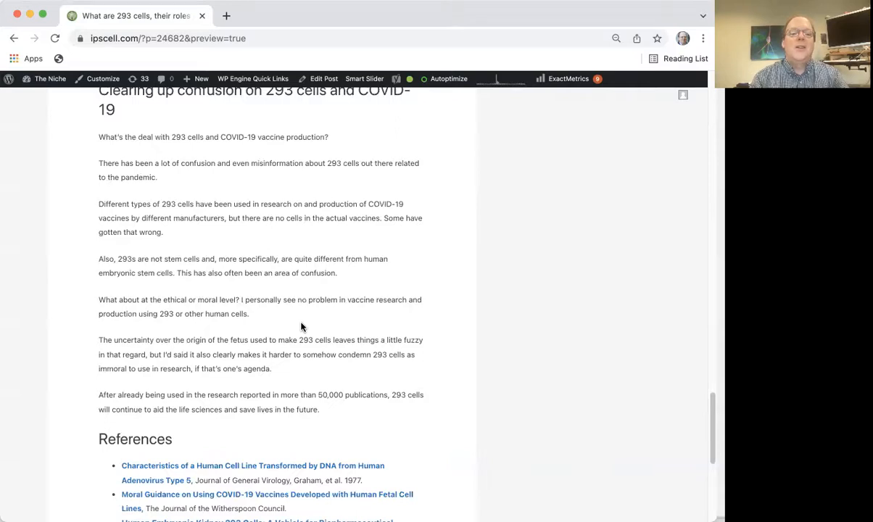
scroll("down", 3)
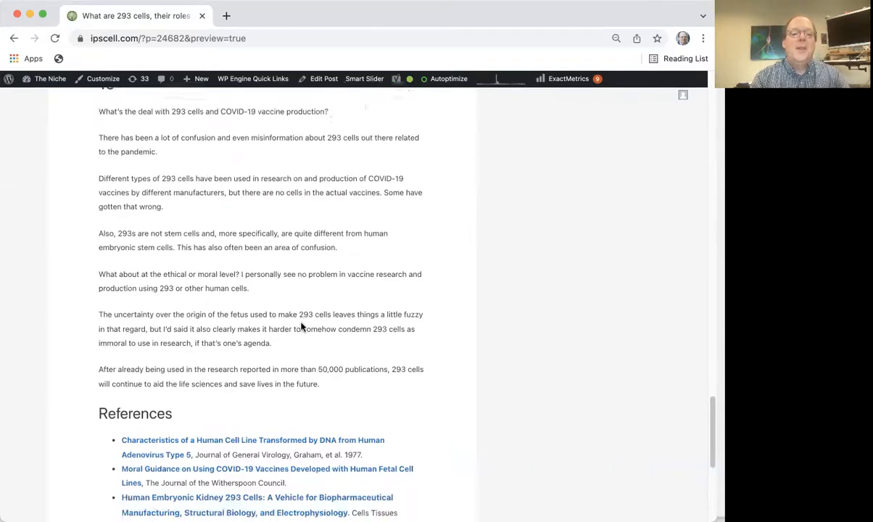
scroll("down", 3)
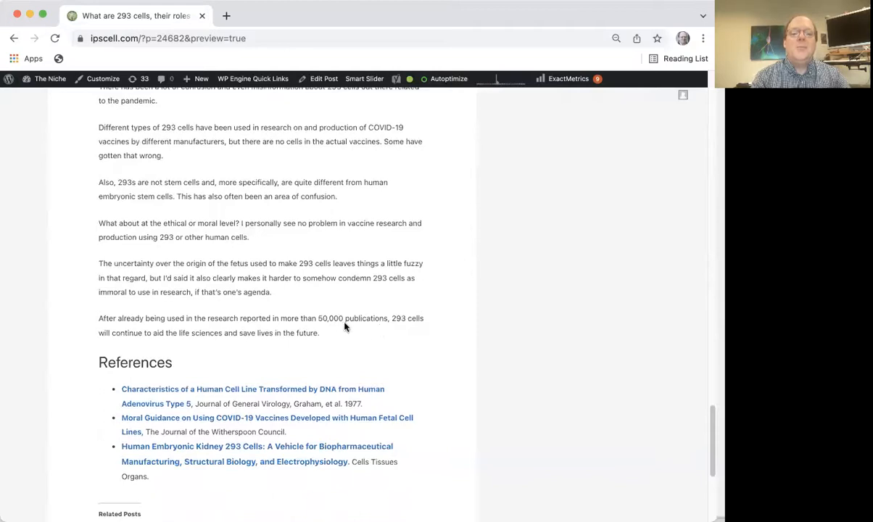